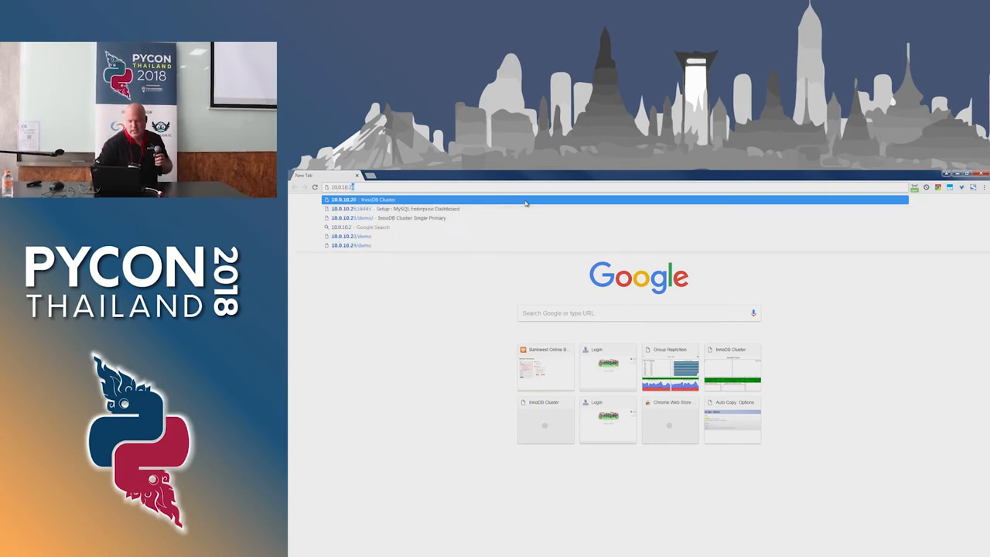
Step: Open the InnoDB Cluster demo page at 10.0.10.28 from the address bar suggestion
{"action": "left_click", "coordinate": [364, 199]}
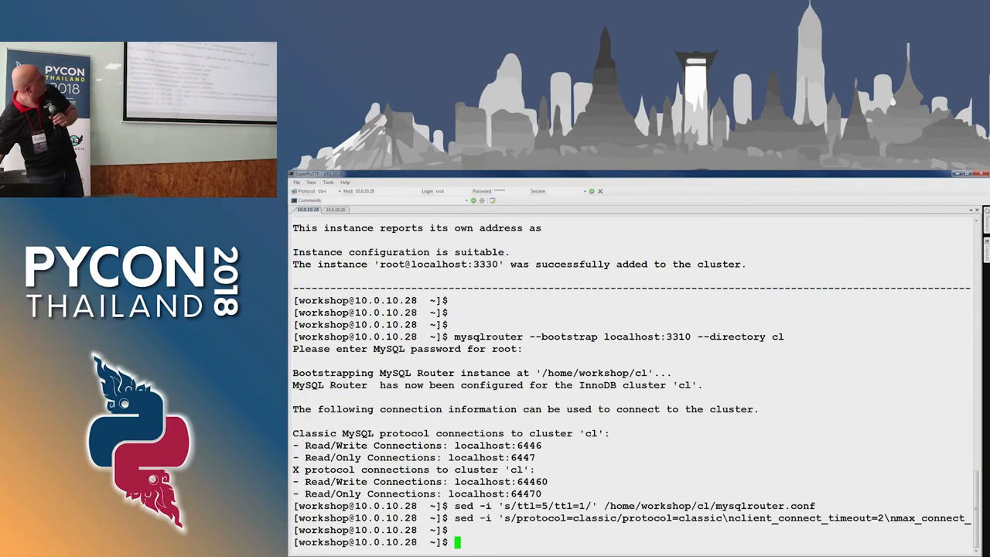
{"action": "type", "text": "cl/start.sh"}
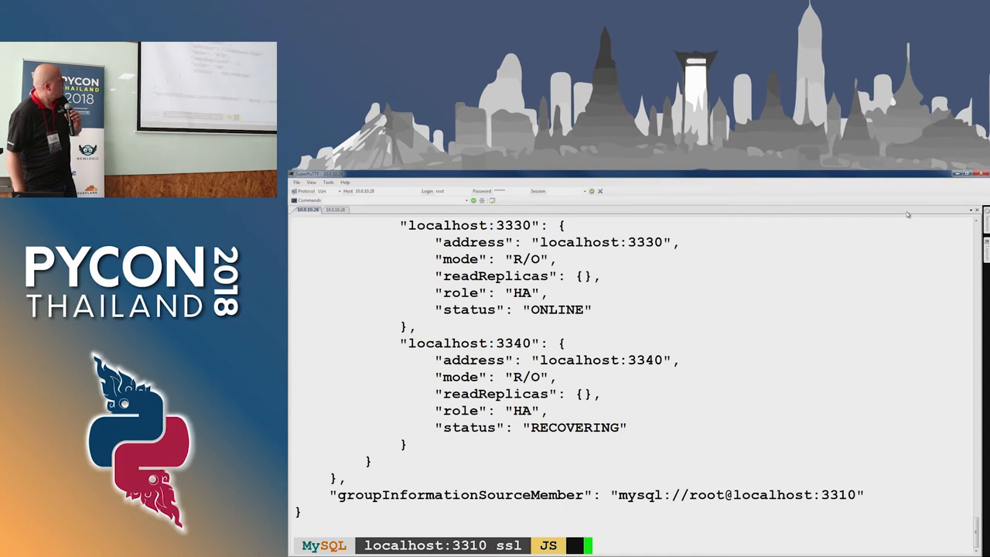
Step: Run cluster.status(); twice in MySQL Shell, getting SyntaxError replies both times
{"action": "type", "text": "cluster.status();\\\\"}
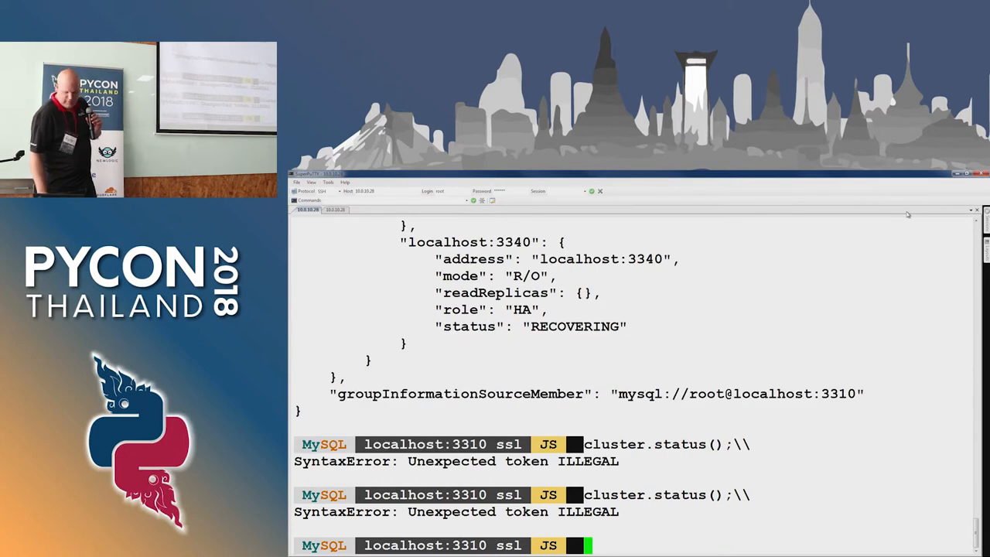
{"action": "type", "text": "cluster.status();"}
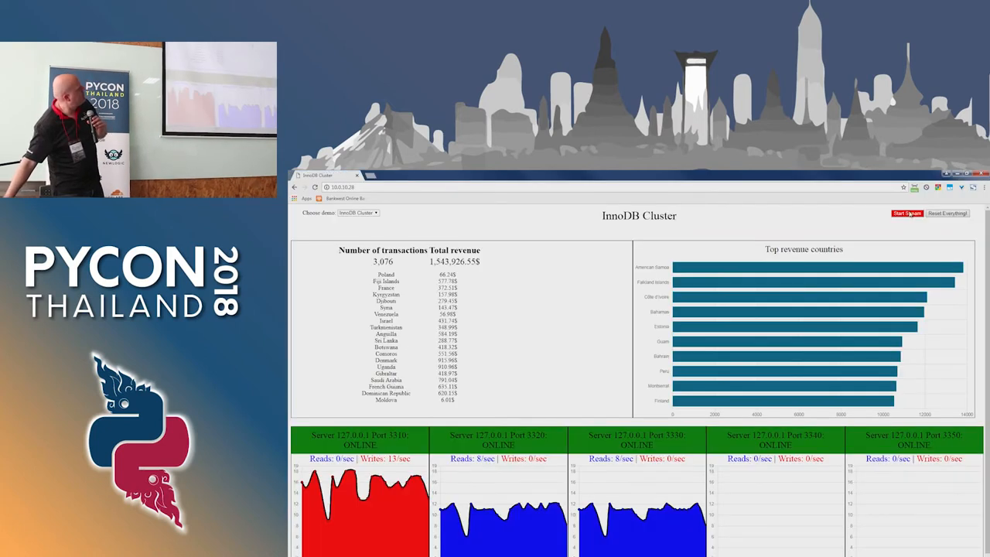
{"action": "left_click", "coordinate": [906, 214]}
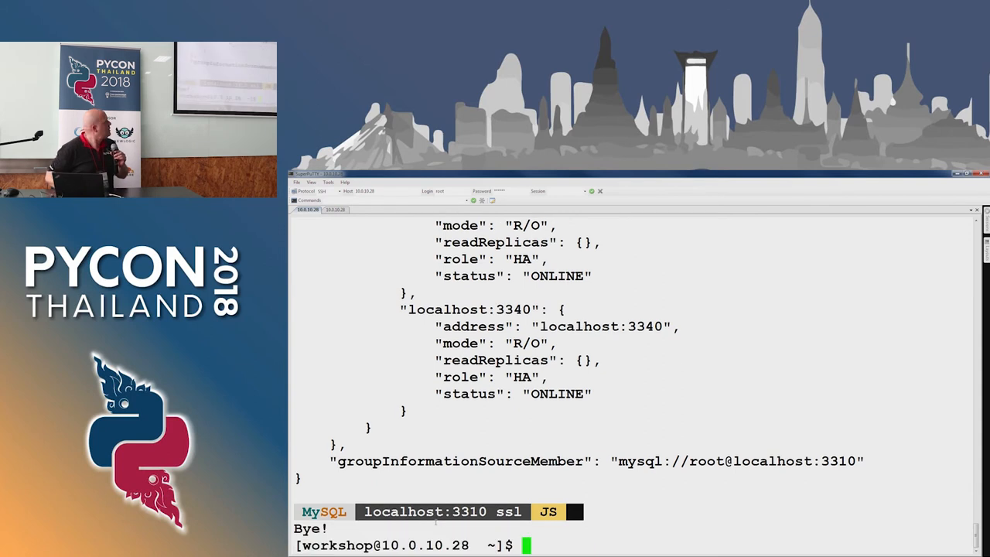
Step: Launch mysqlsh and run dba.stopSandboxInstance(3310); up to the root password prompt
{"action": "type", "text": "mysqlsh"}
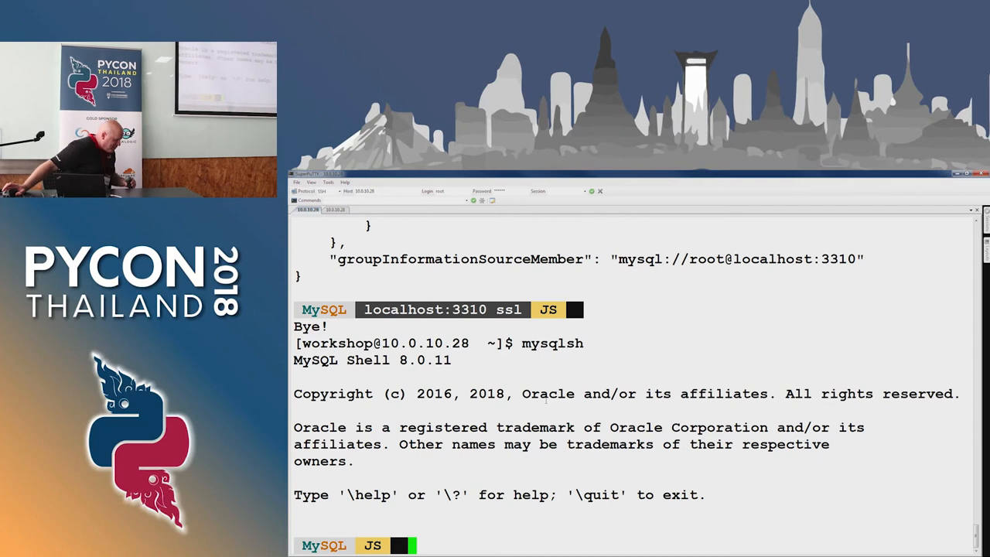
{"action": "type", "text": "dba.stopSandboxInstance(3310);"}
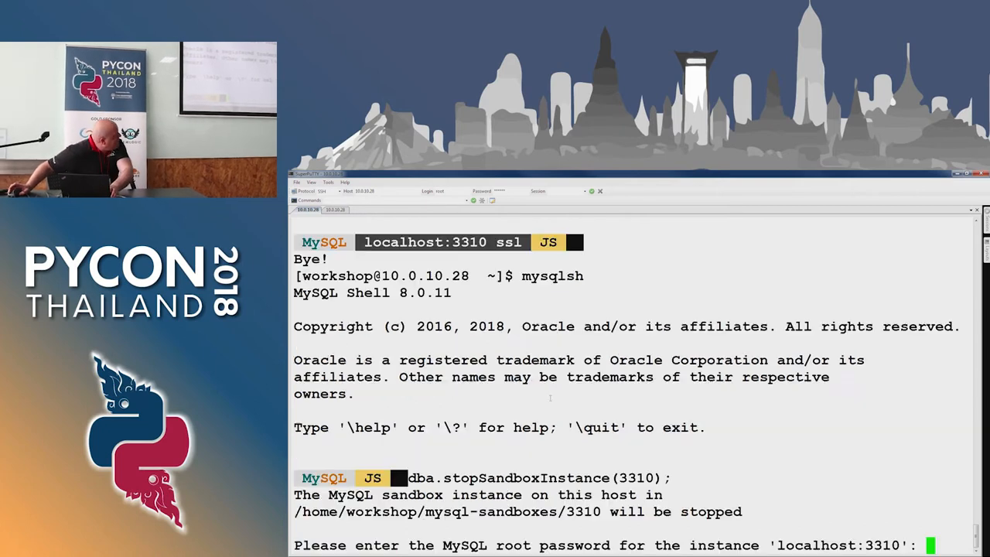